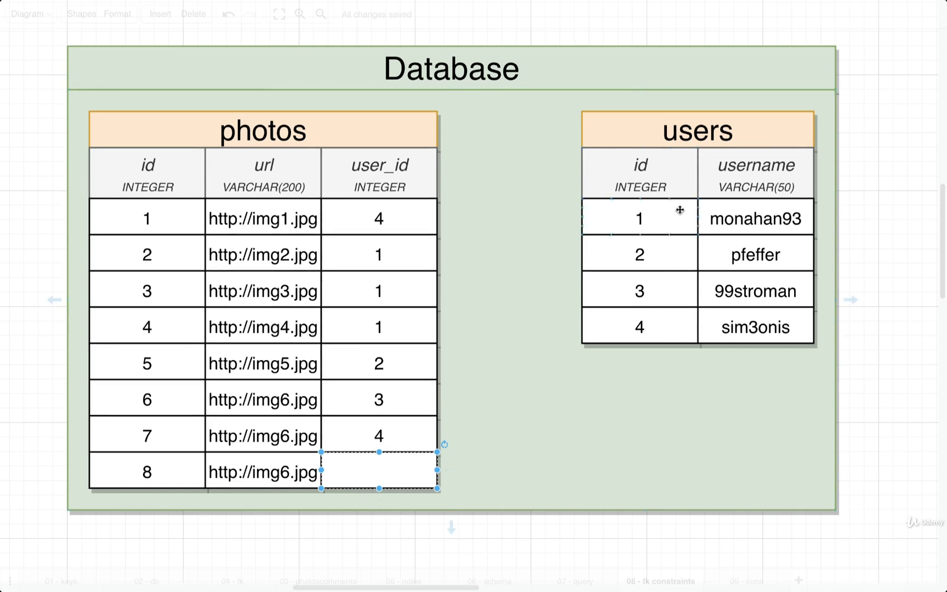
mouse_move(409, 470)
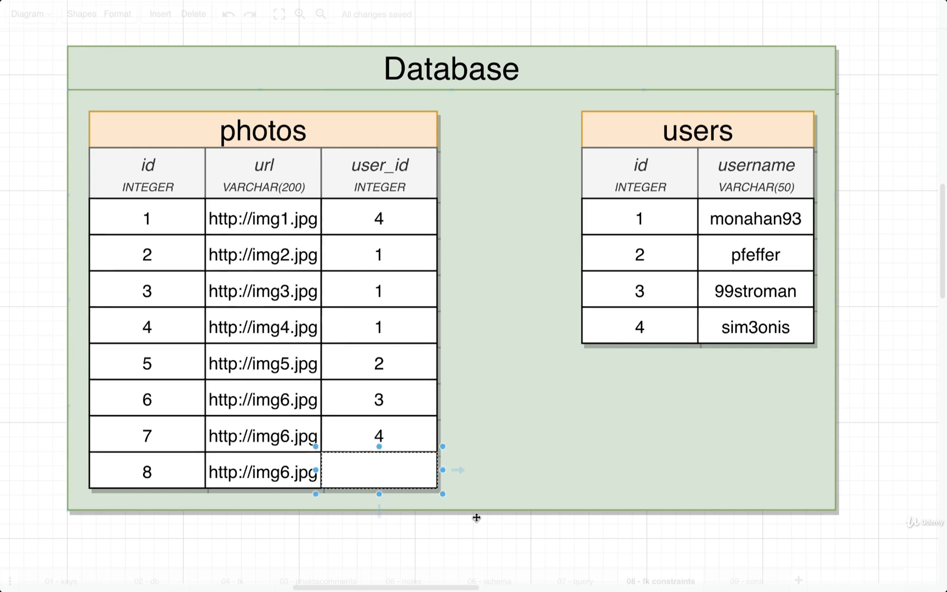
mouse_move(473, 537)
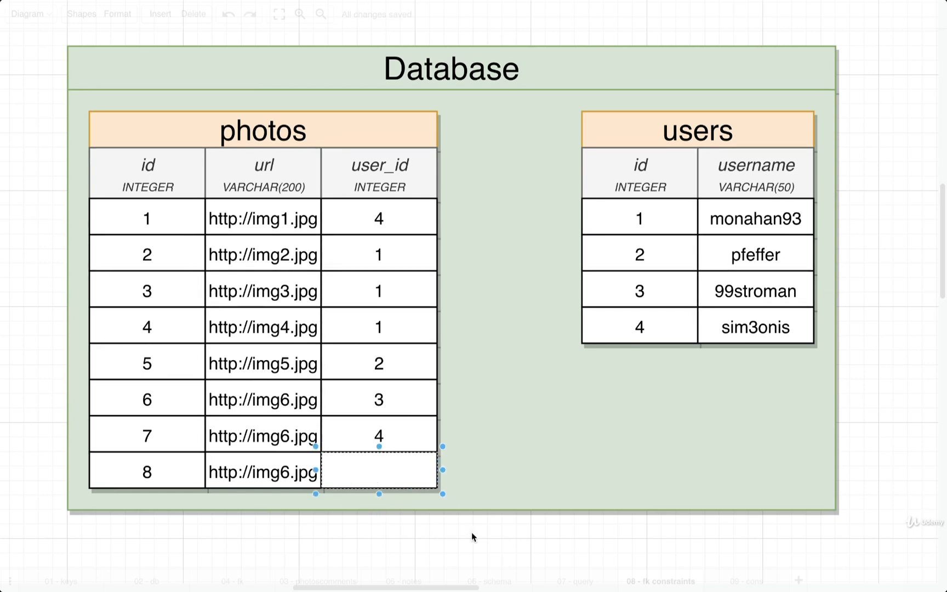
- Enter 345678 as photo 8's user_id and select that value
text(345678)
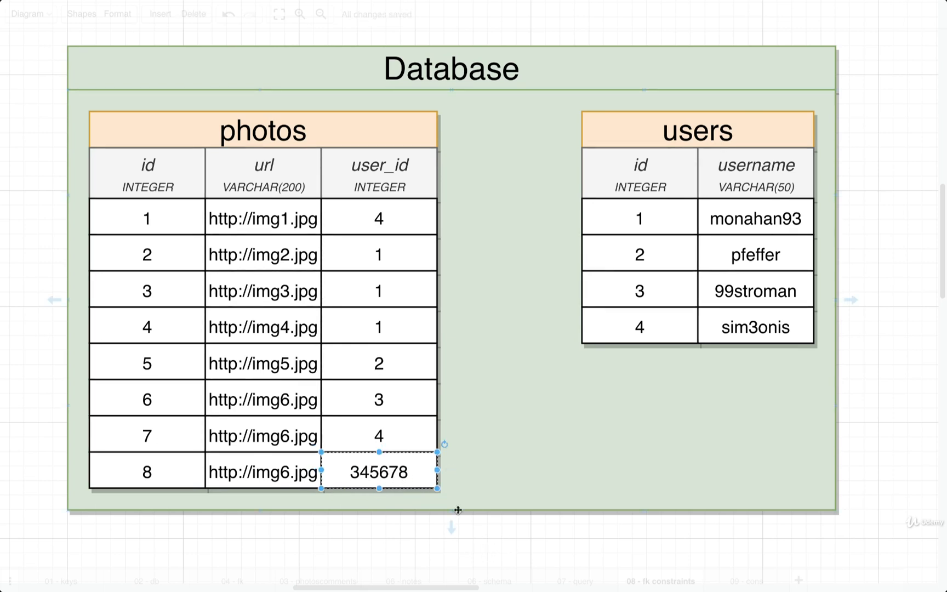
mouse_move(564, 268)
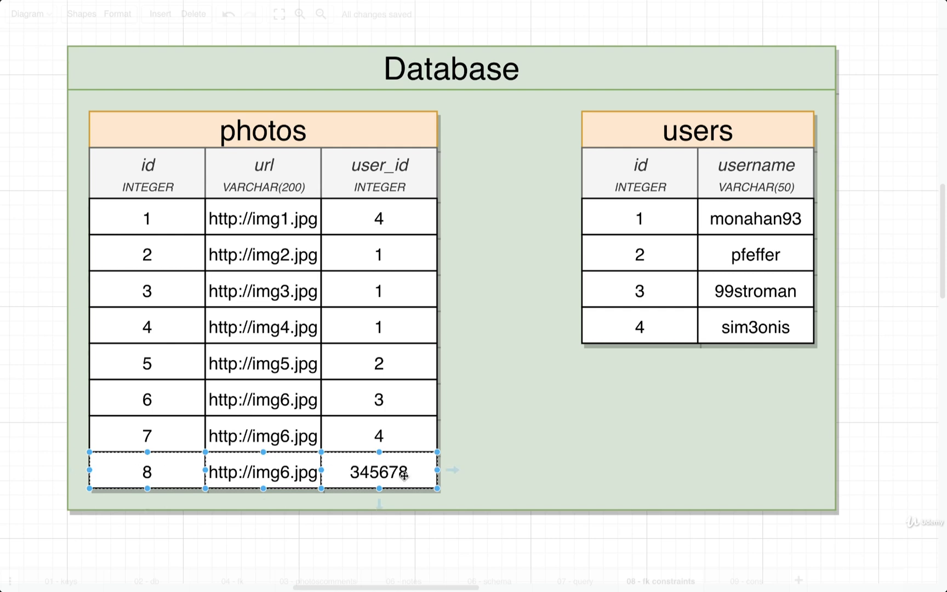
click(379, 471)
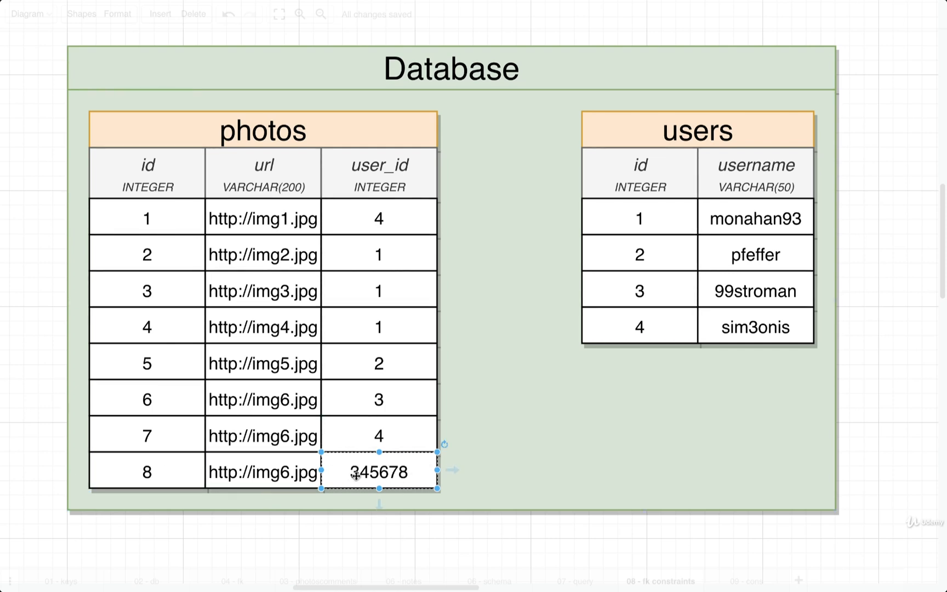
mouse_move(429, 541)
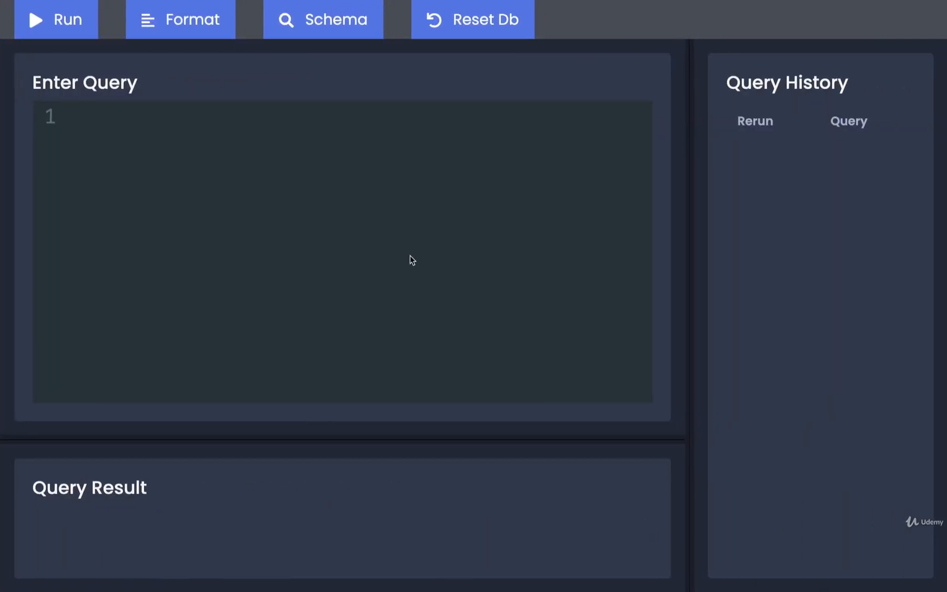
- Run SELECT * FROM users; to list all users
text(SELECT *)
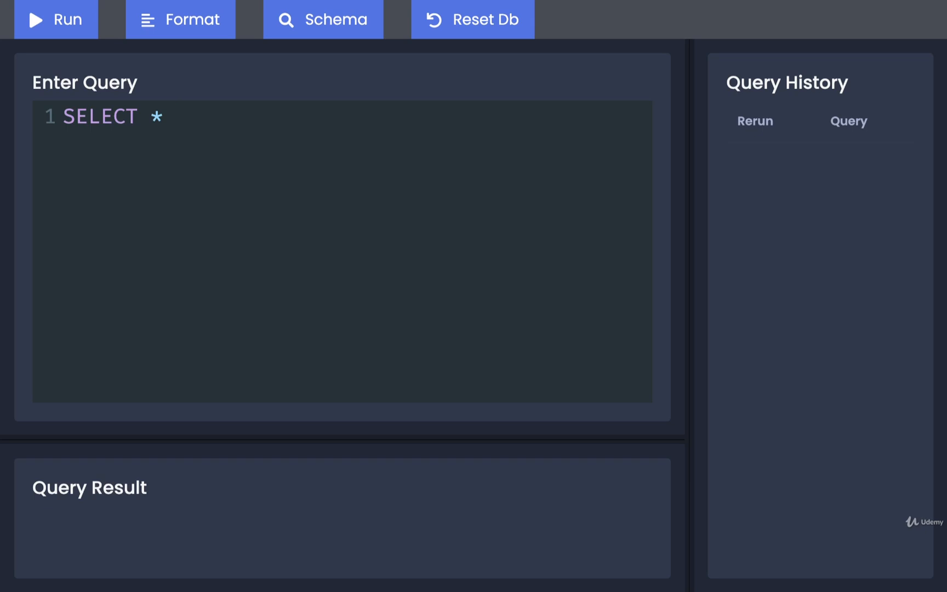
text(FROM users;)
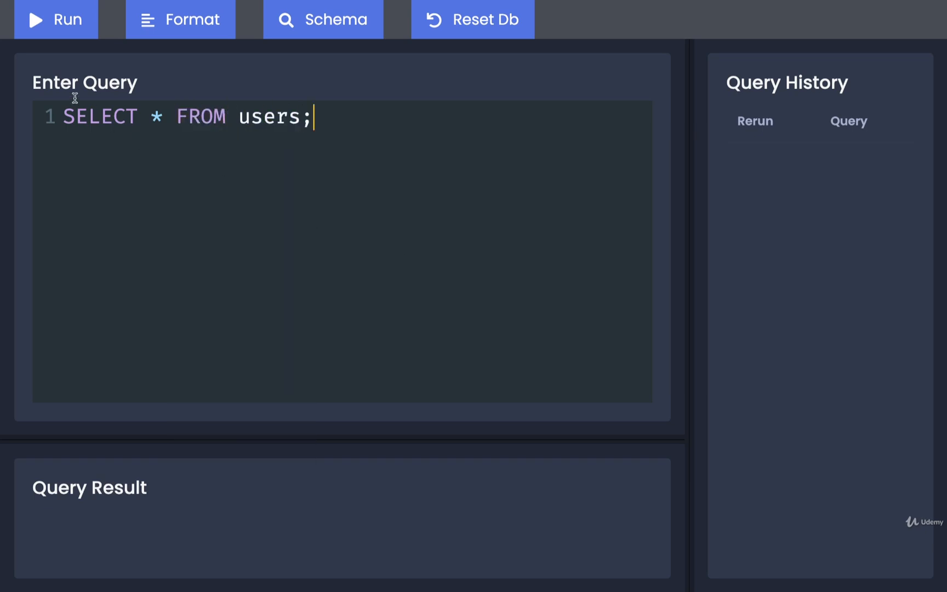
click(55, 19)
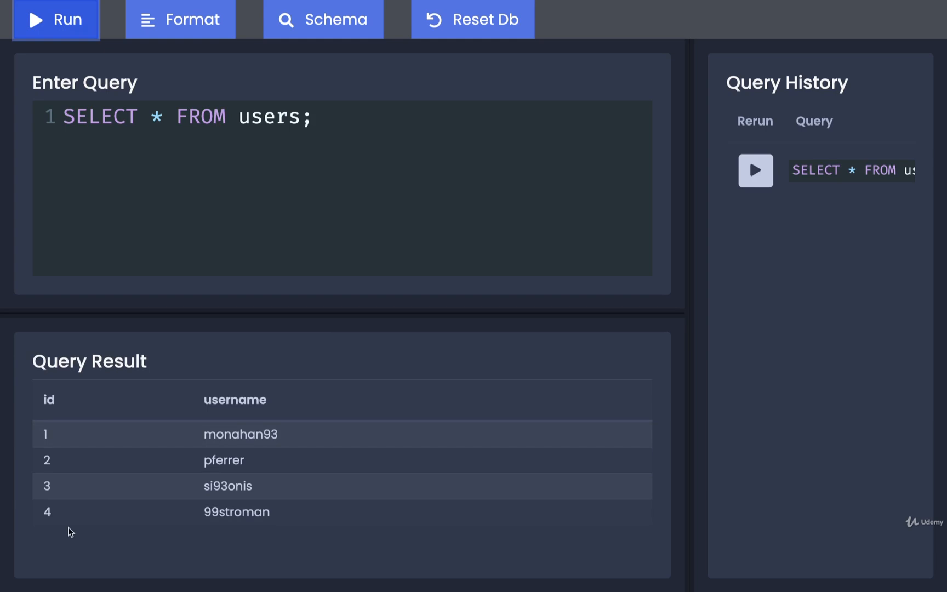
text(INSERT)
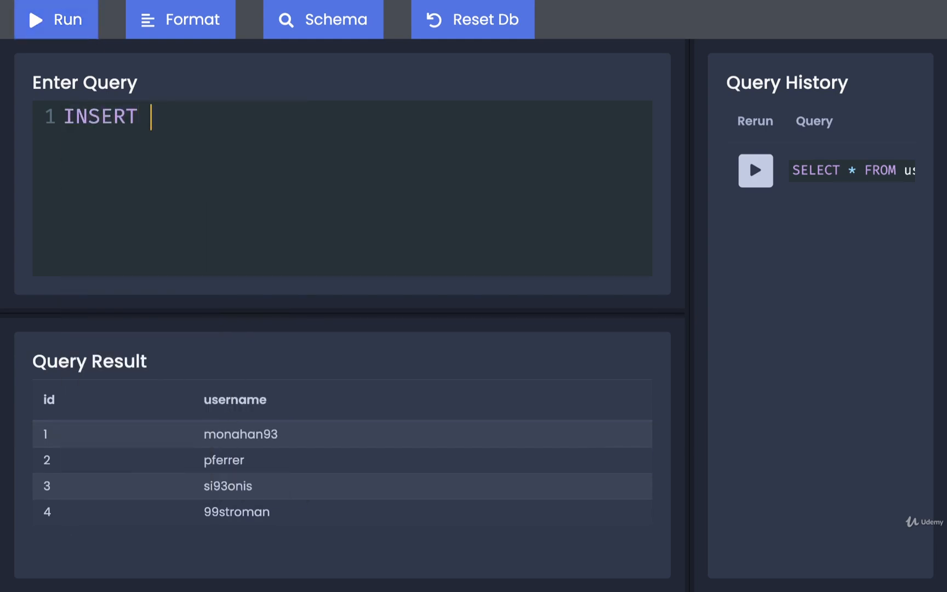
text(INTO photos)
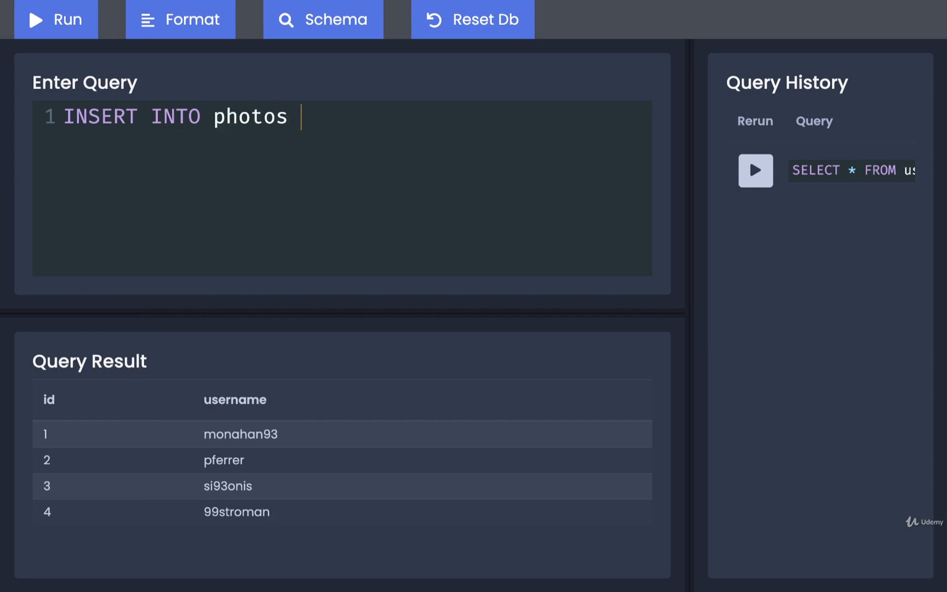
text((url)
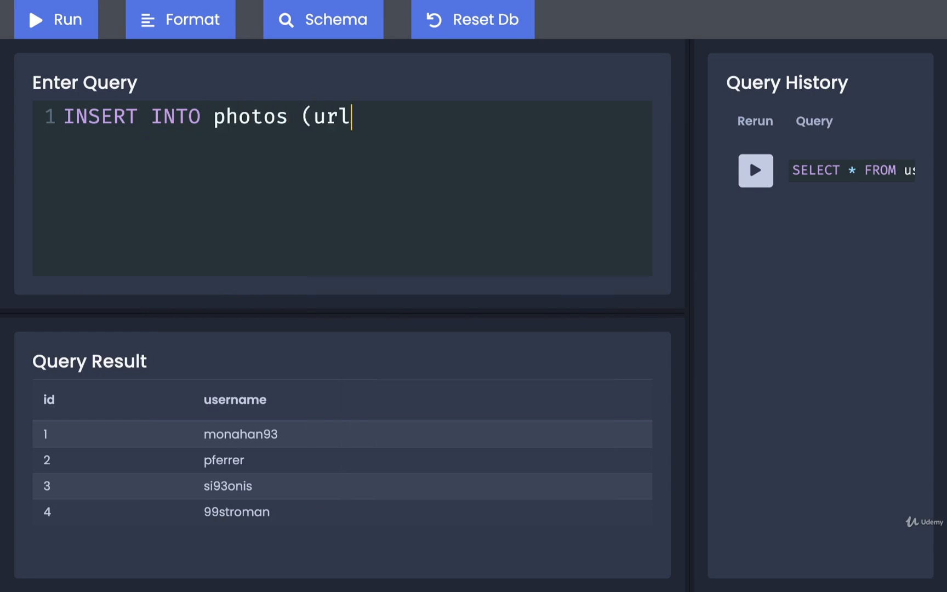
text(, user_id))
text(VALUES (')
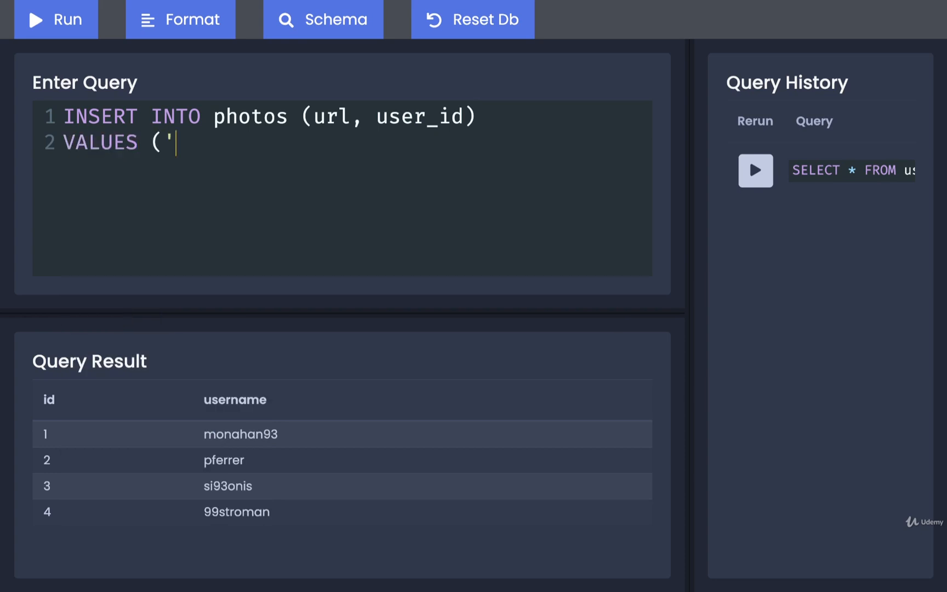
text(http://)
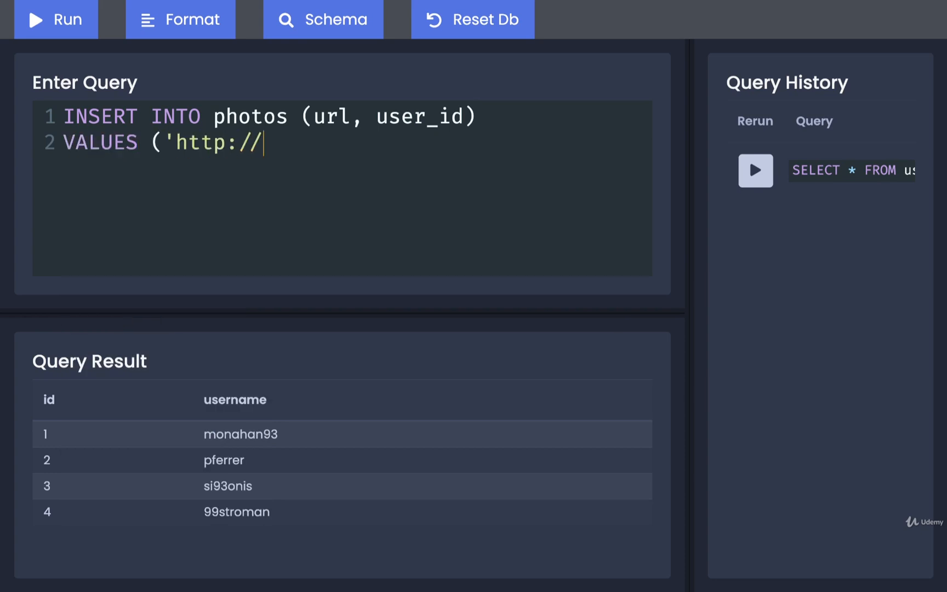
text(jpg',)
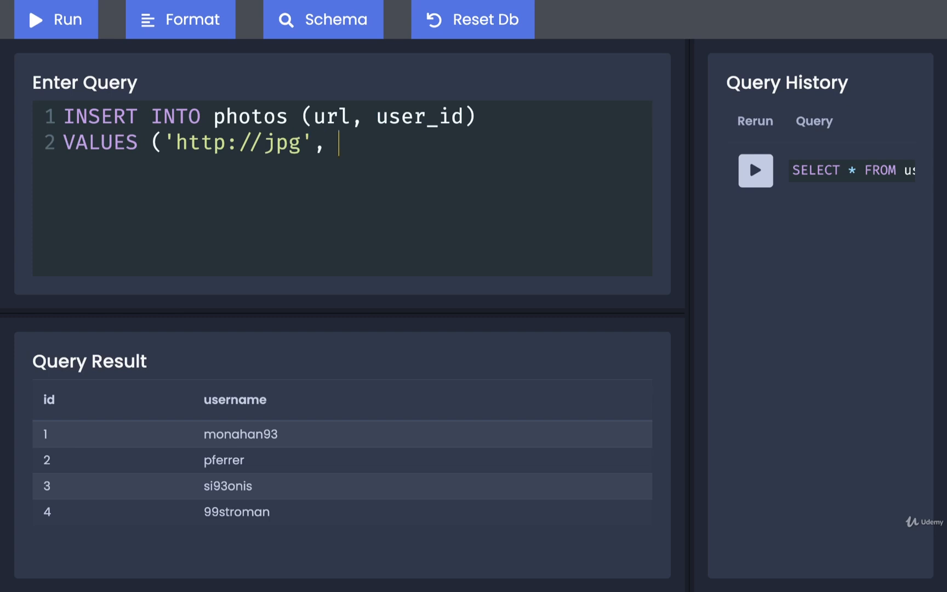
text(9999);)
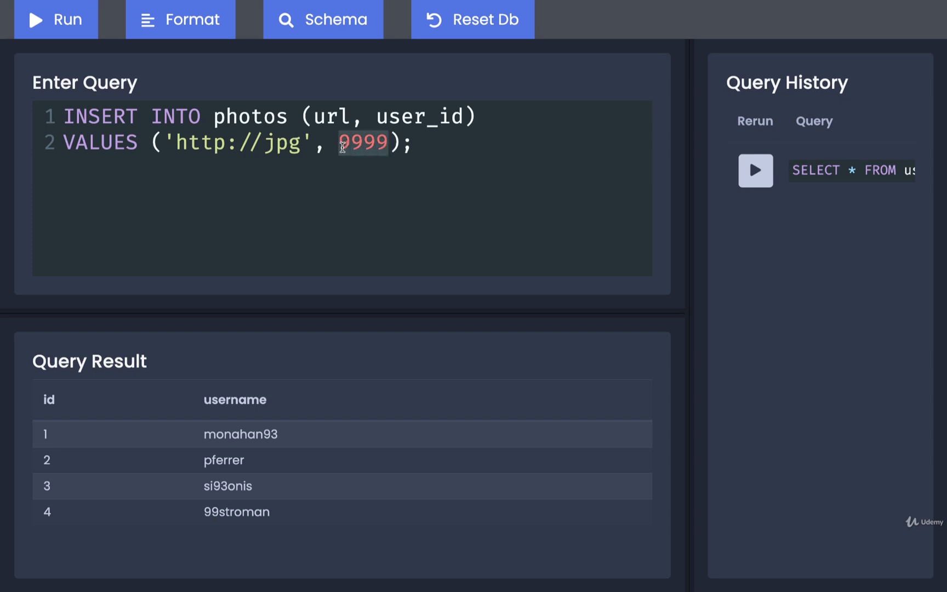
mouse_move(402, 167)
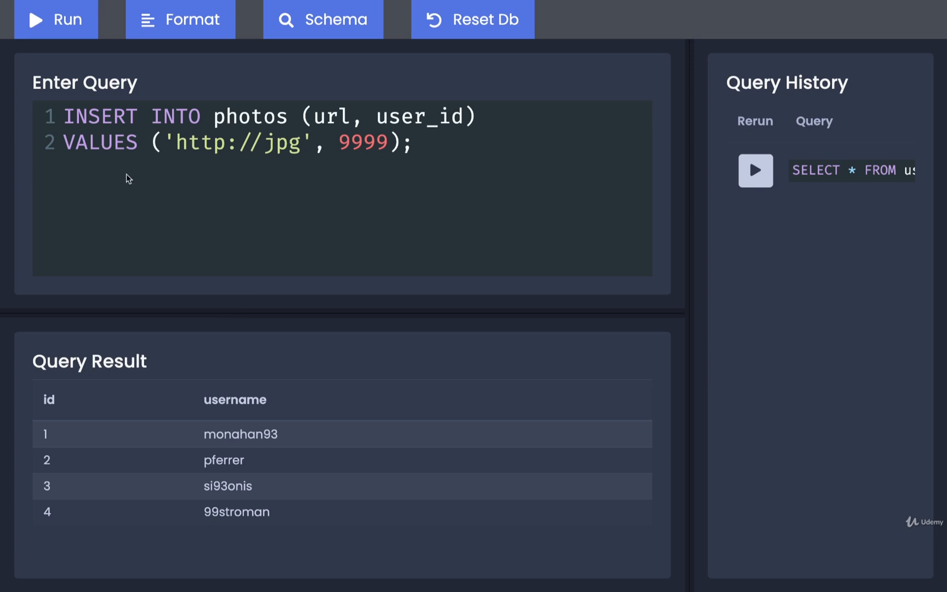
- Run the user_id 9999 insert and highlight the photos_user_id_fkey error wording
click(55, 18)
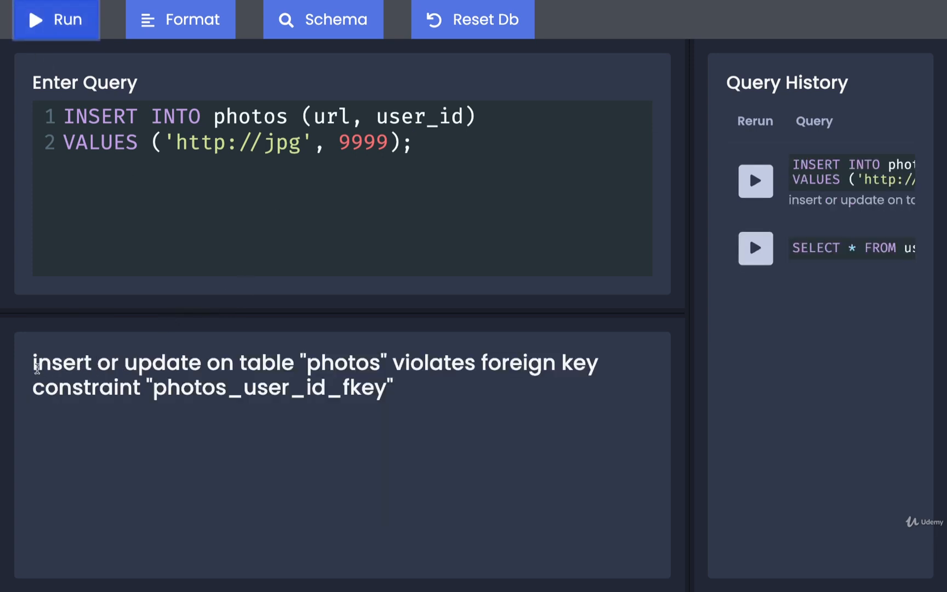
double_click(61, 362)
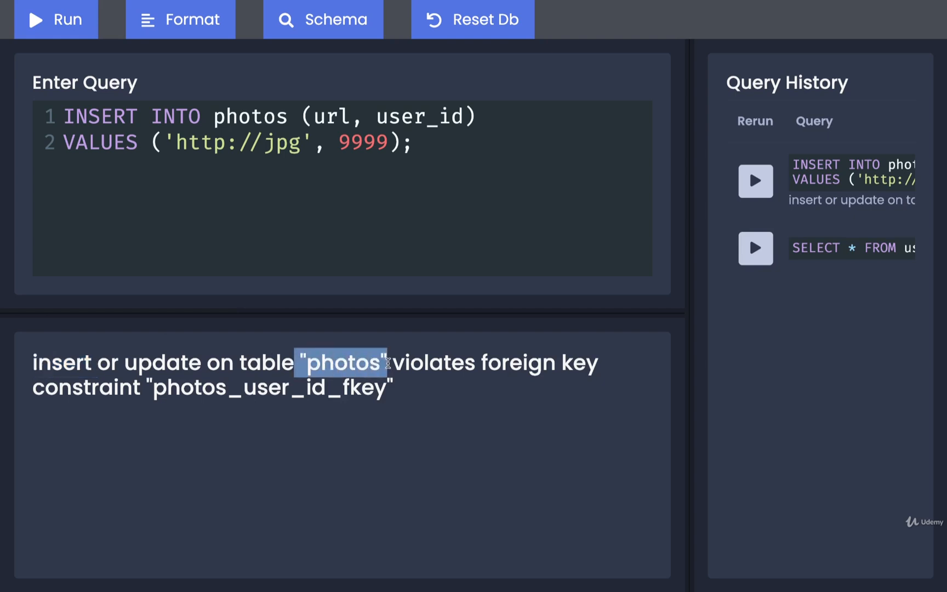
drag(386, 362, 170, 402)
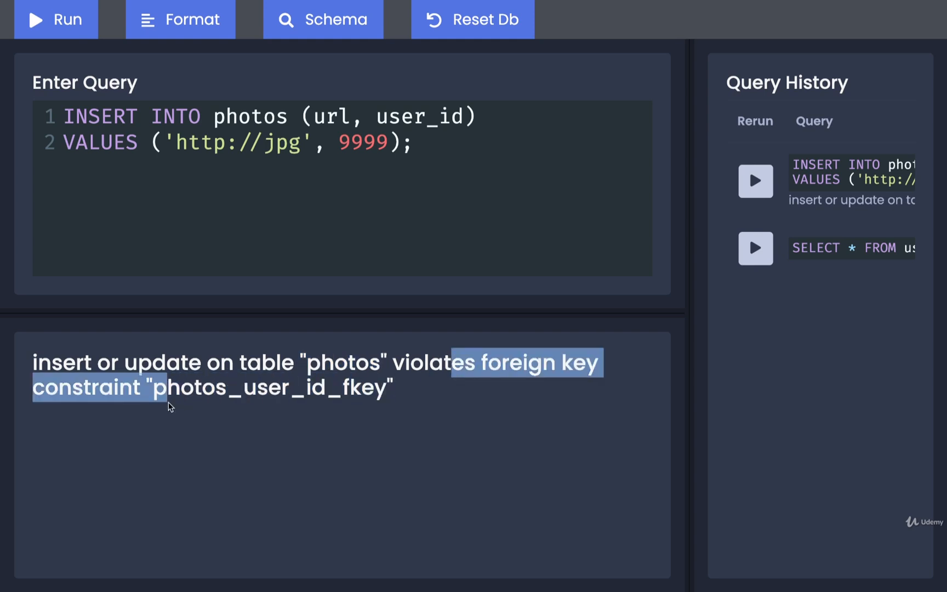
mouse_move(151, 398)
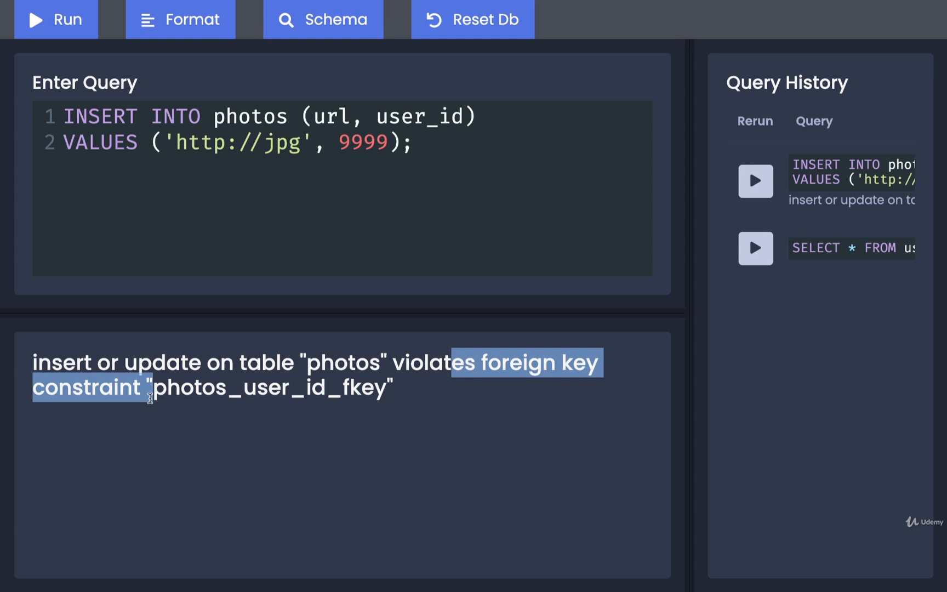
click(453, 237)
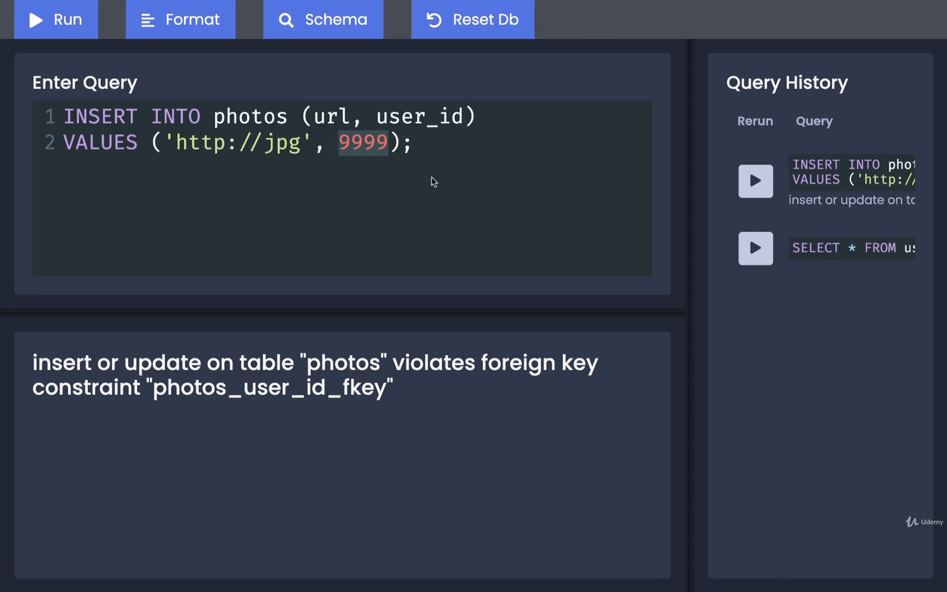
- Replace 9999 with NULL and run the photo insert
text(NULL)
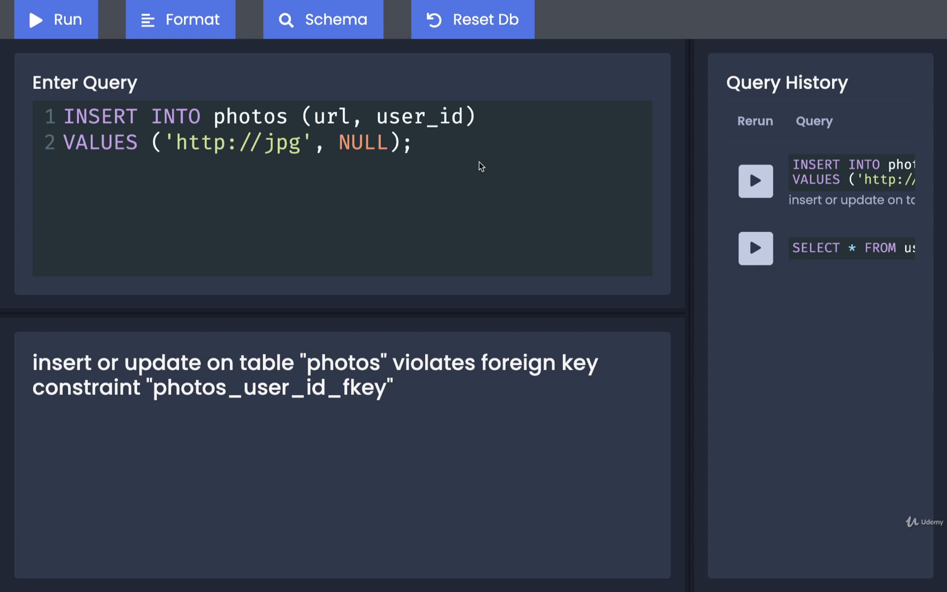
double_click(362, 143)
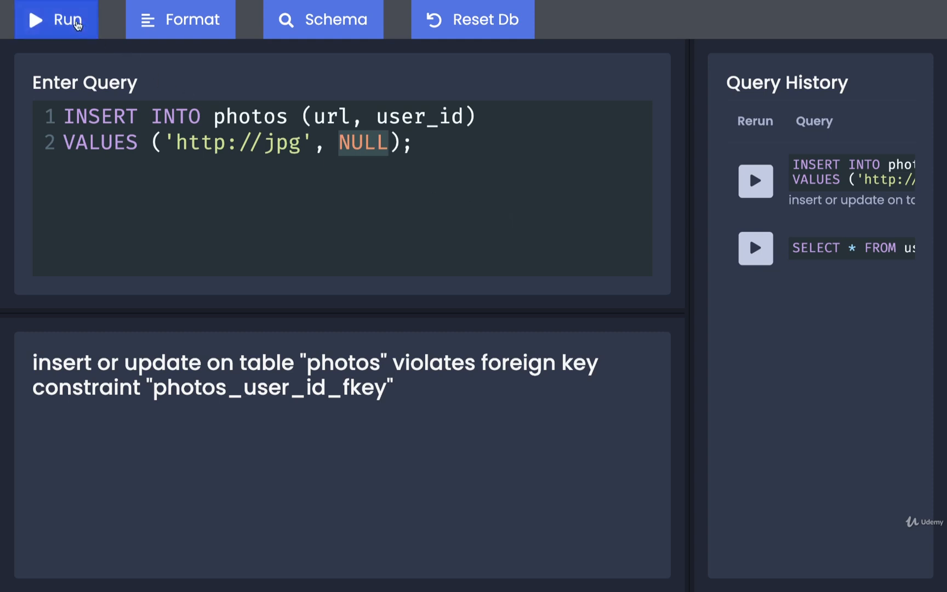
click(55, 19)
text(SELECT *)
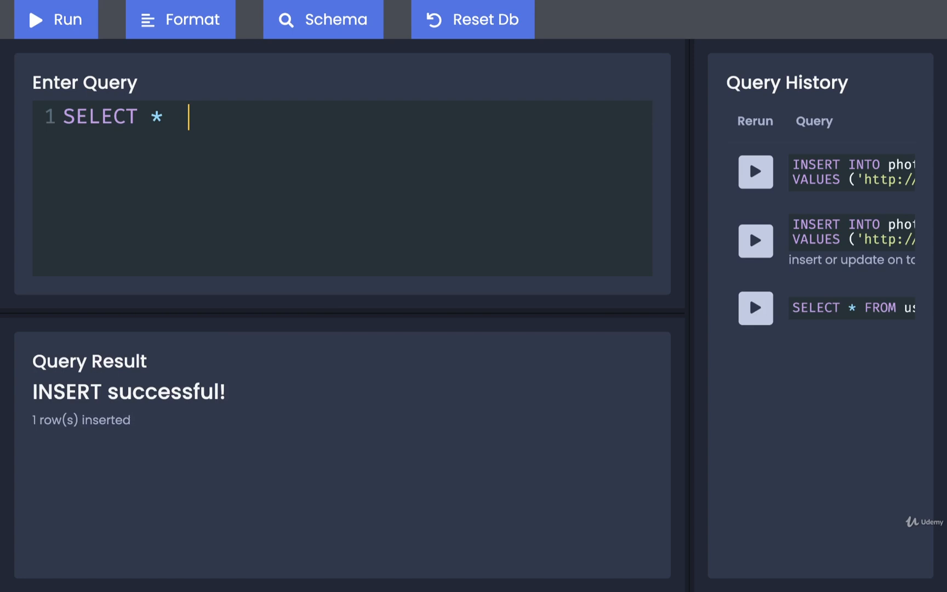
- Run SELECT * FROM photos; and highlight row 10's null user_id
text(FROM ph)
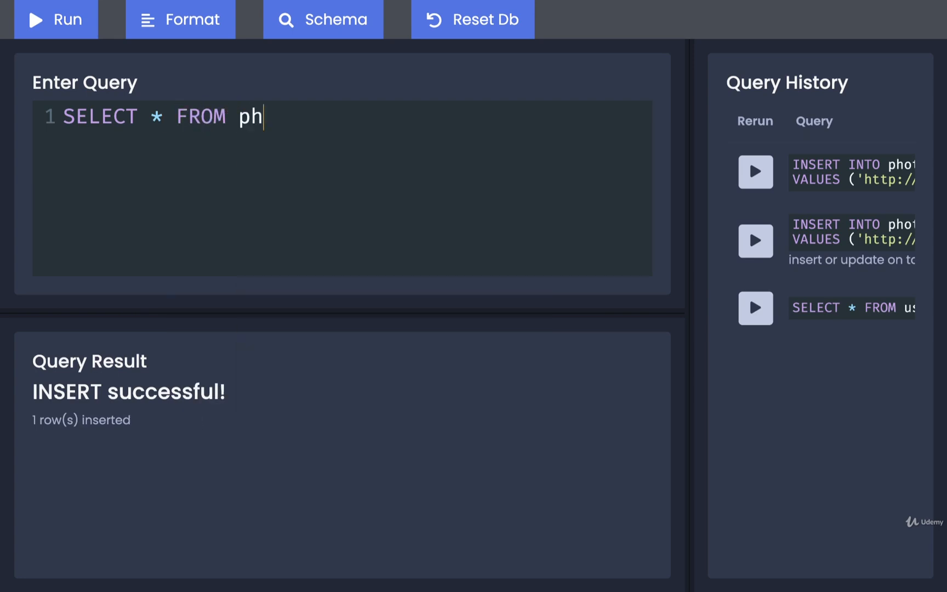
click(55, 19)
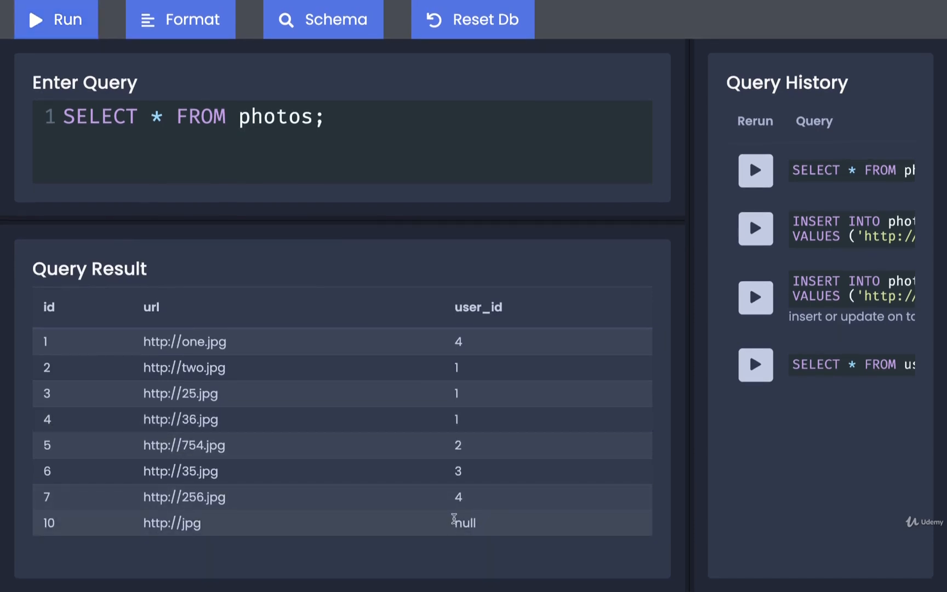
double_click(464, 523)
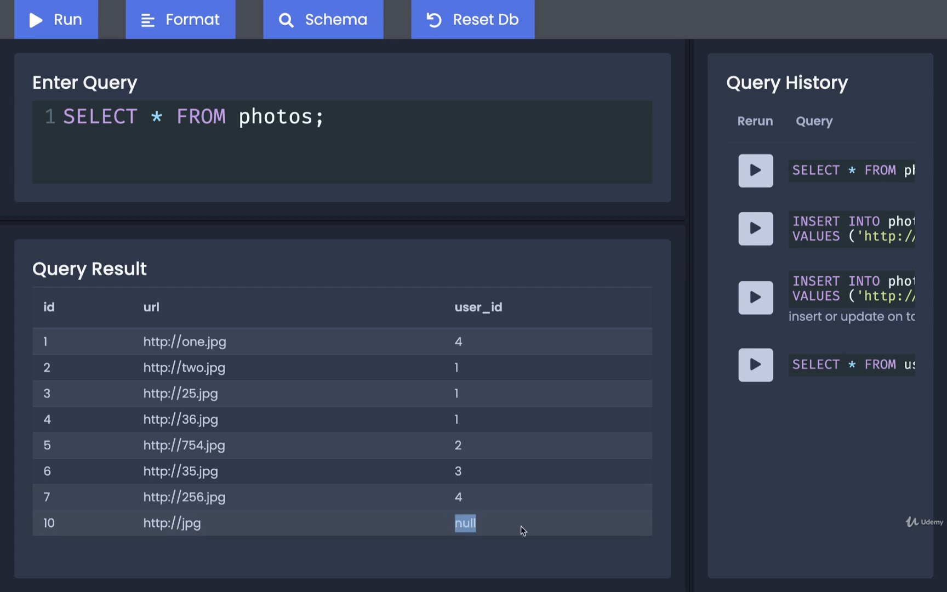